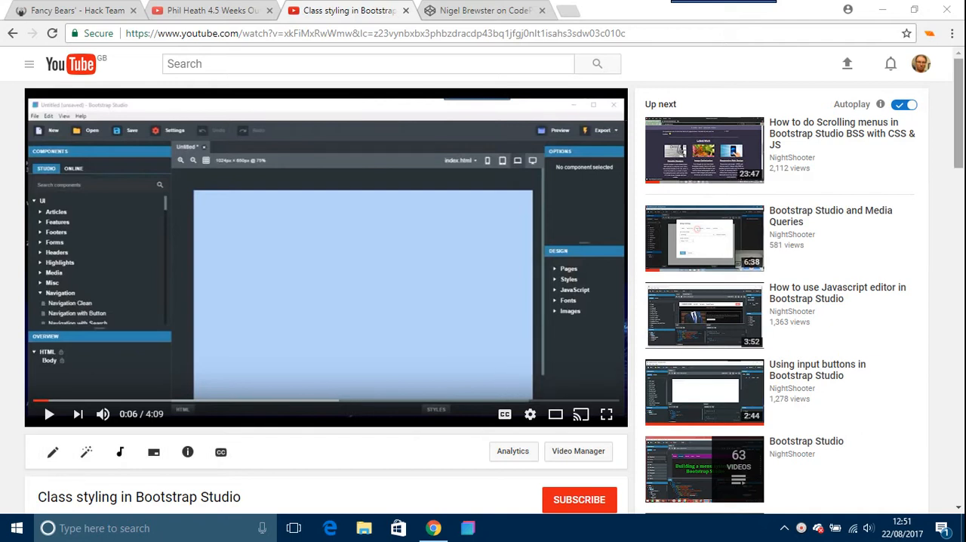
# Create a new blank untitled design in Bootstrap Studio from the Create New Design screen
pyautogui.scroll(-3)
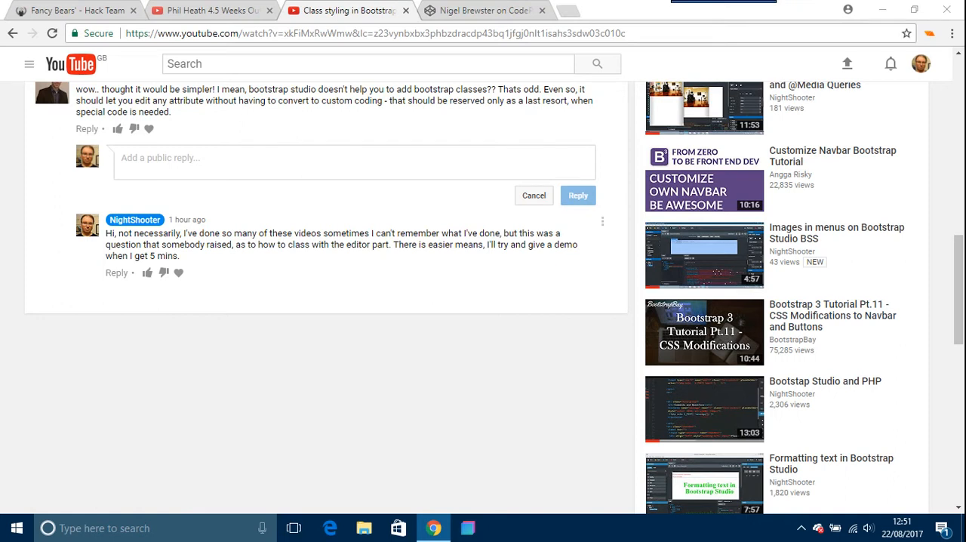
pyautogui.click(468, 528)
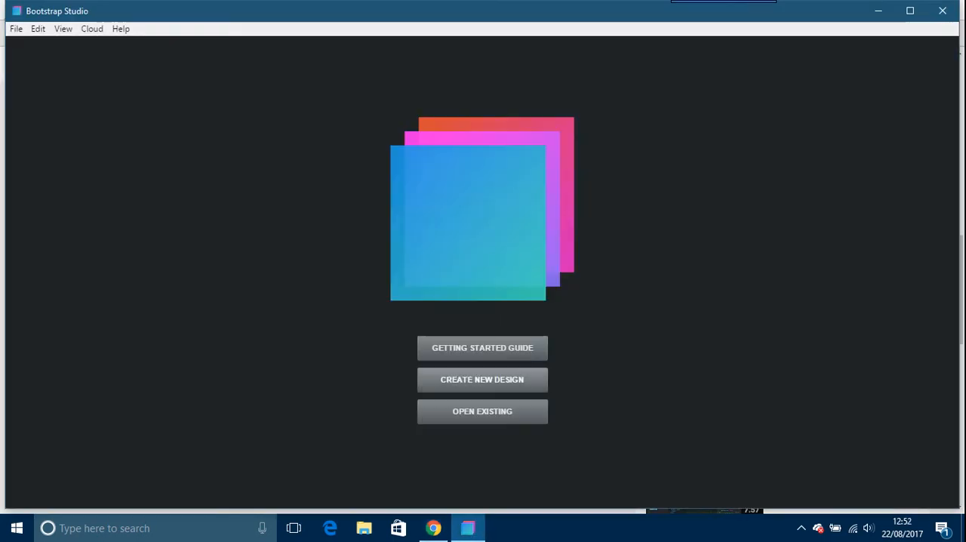
pyautogui.click(482, 378)
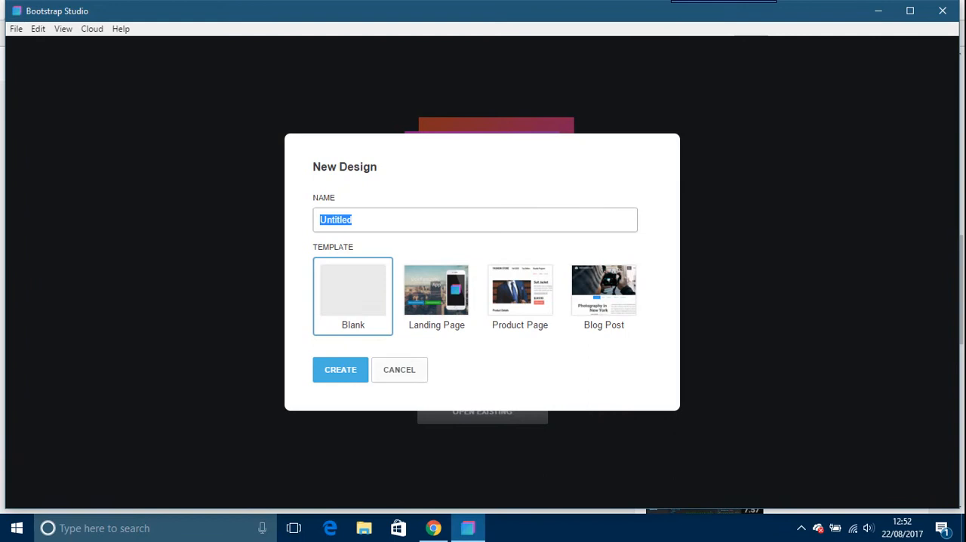
pyautogui.click(339, 370)
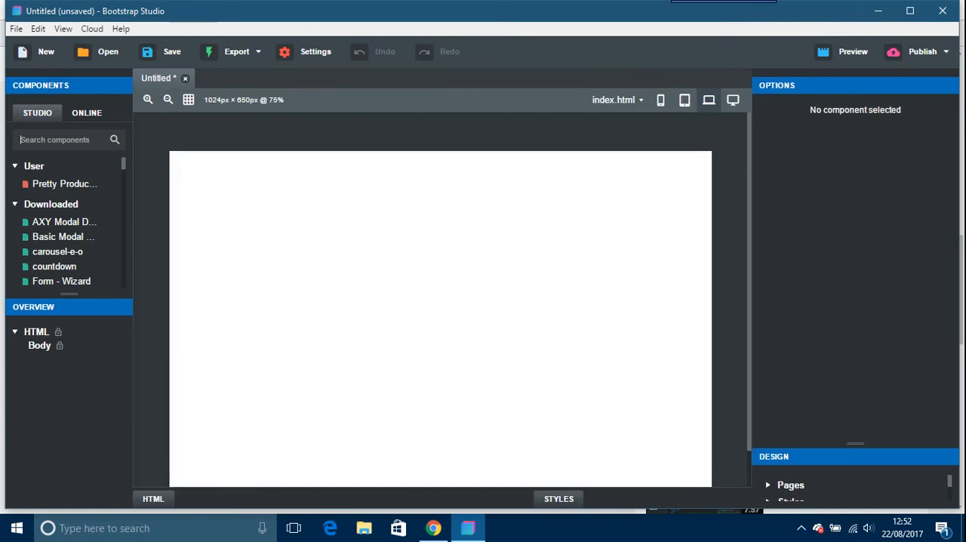
# Add a Column (col-md-12) found via 'co', show the HTML code and select the column's options
pyautogui.write('co')
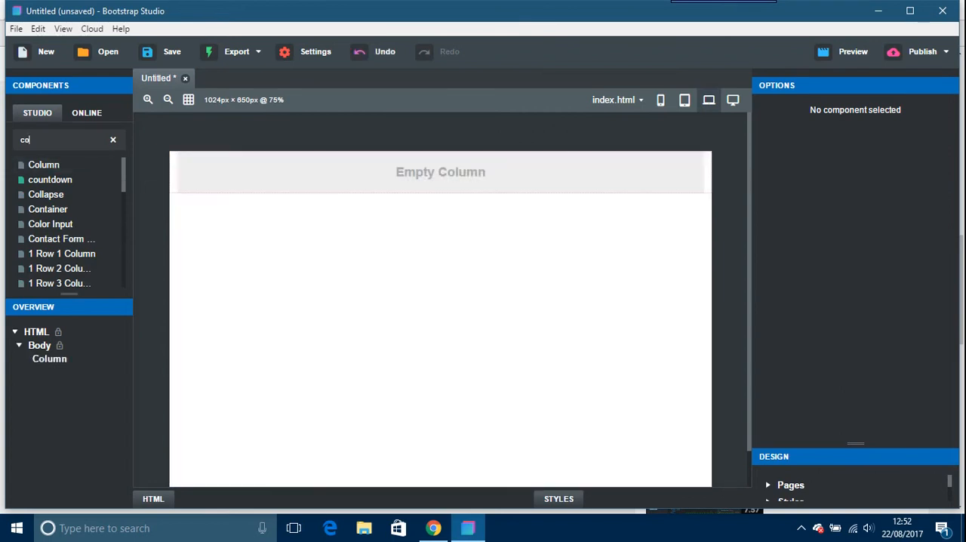
pyautogui.click(154, 498)
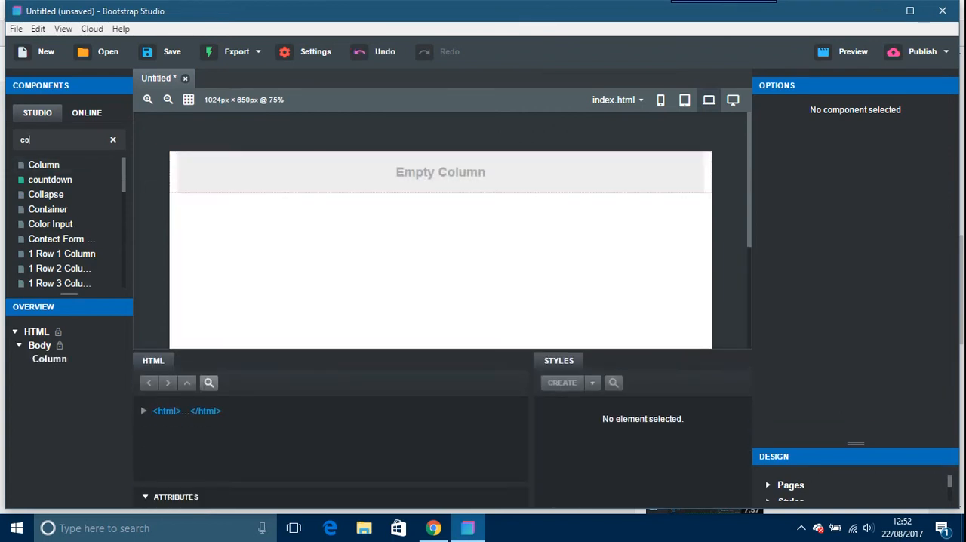
pyautogui.click(441, 172)
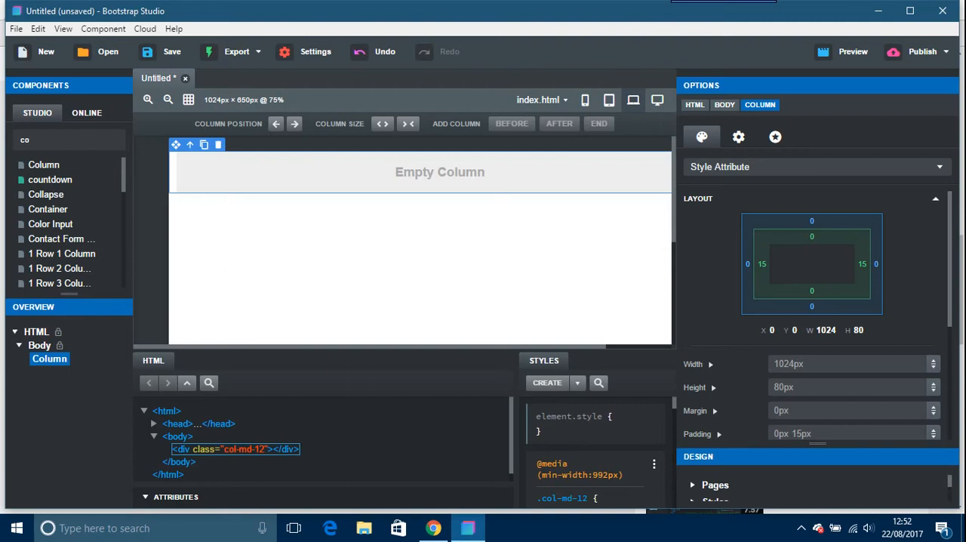
pyautogui.click(738, 138)
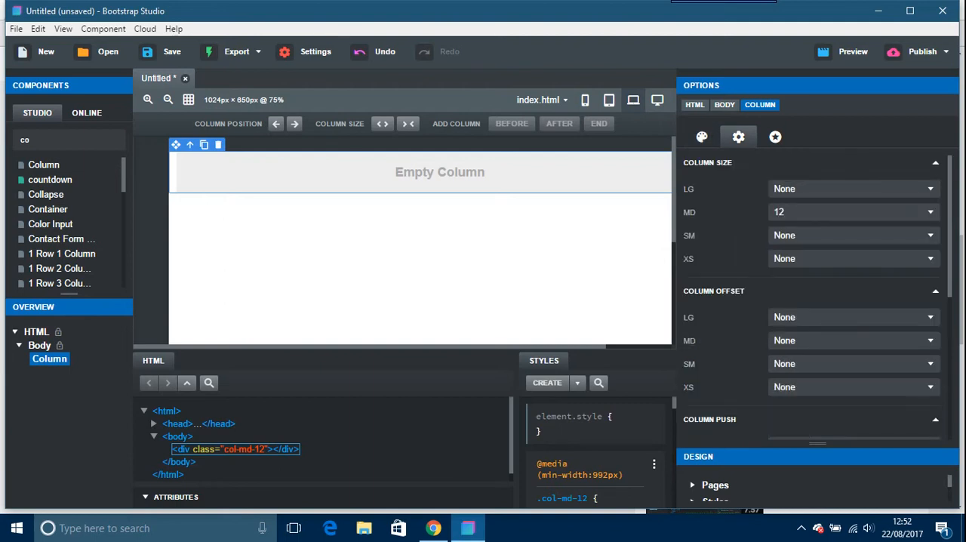
pyautogui.click(774, 137)
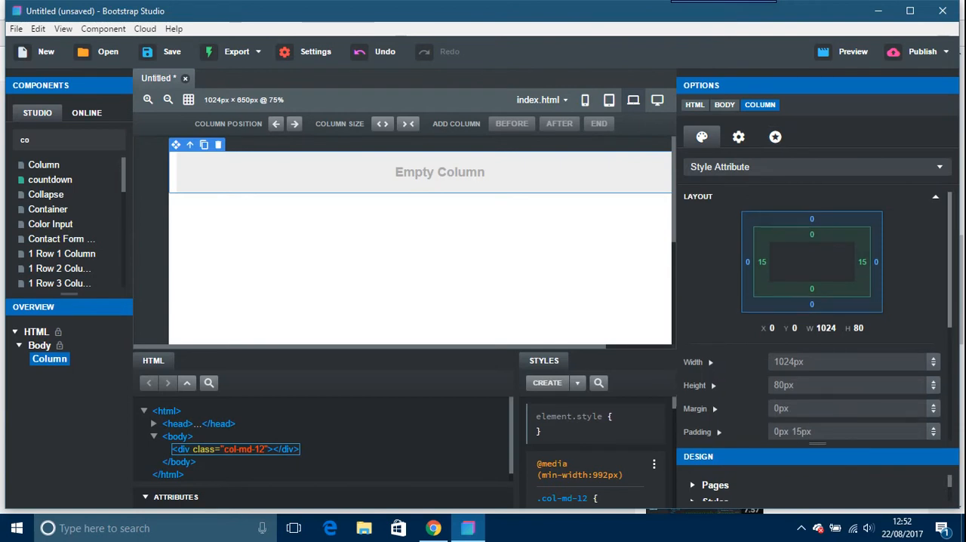
# Give the column the red background colour #c10a0a, then bring up the Preview settings
pyautogui.scroll(-3)
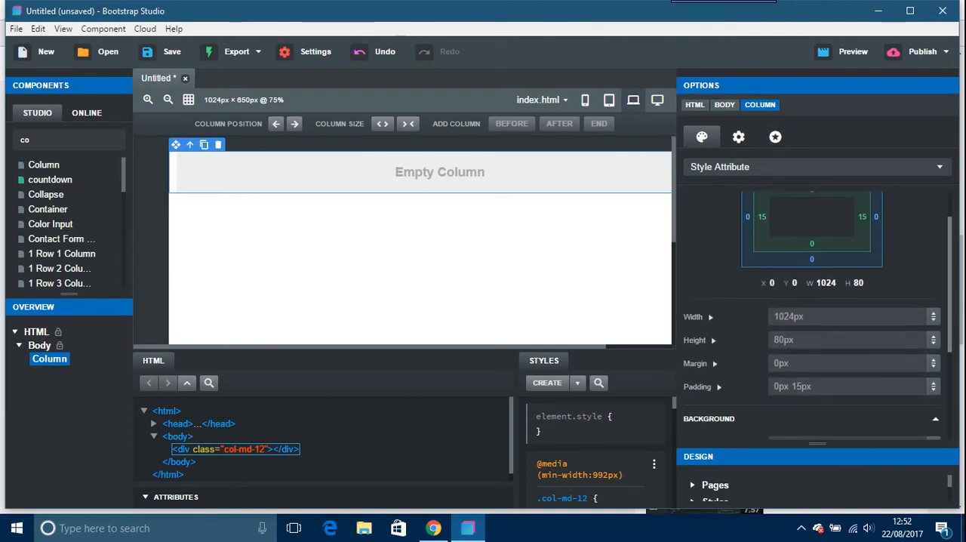
pyautogui.scroll(-3)
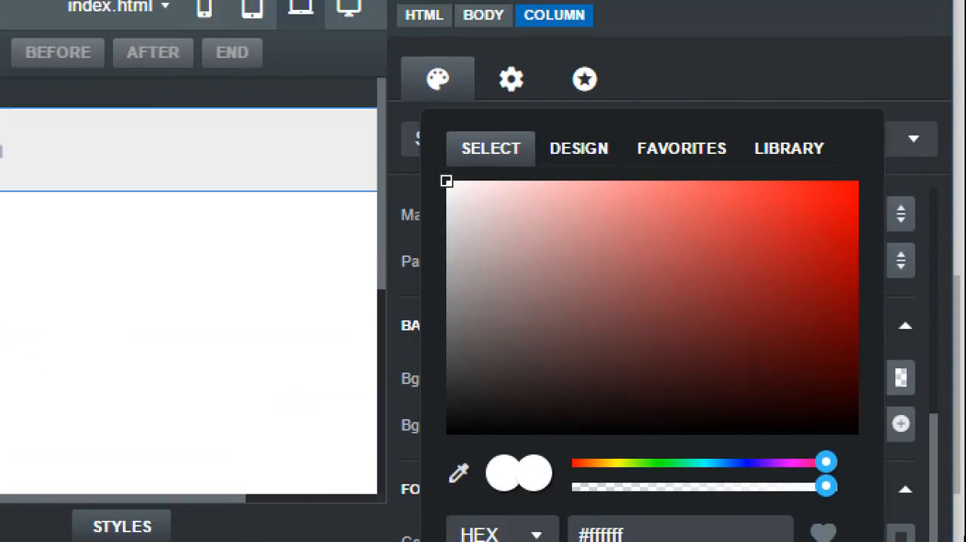
pyautogui.click(836, 240)
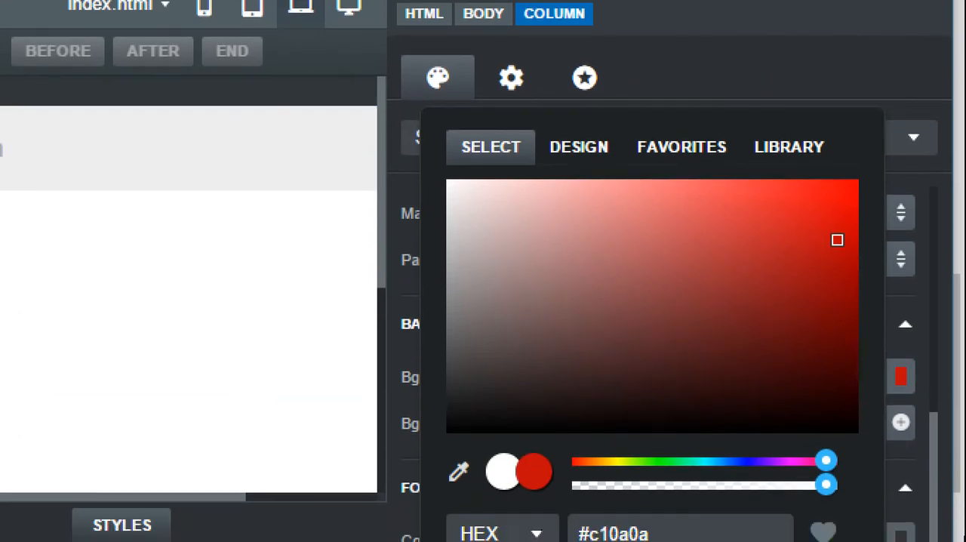
pyautogui.scroll(-3)
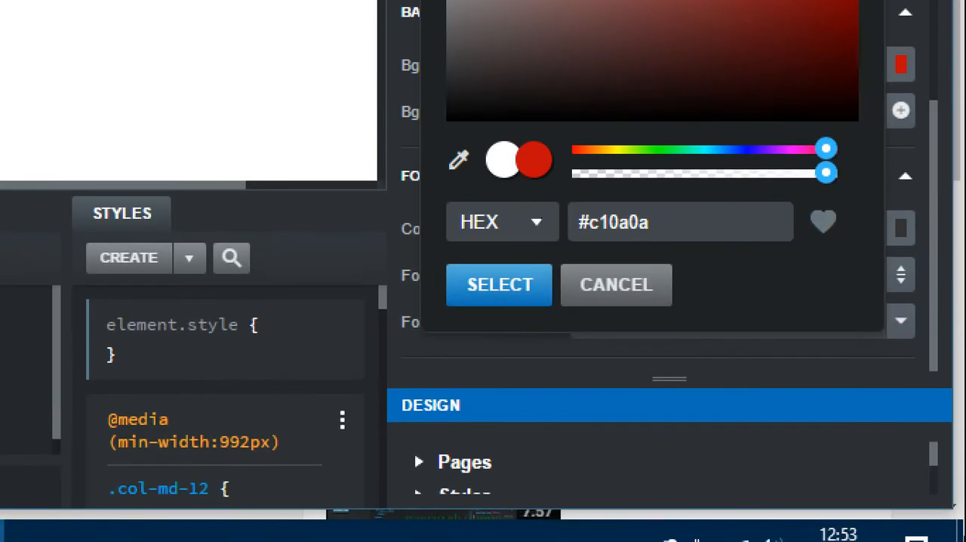
pyautogui.click(498, 283)
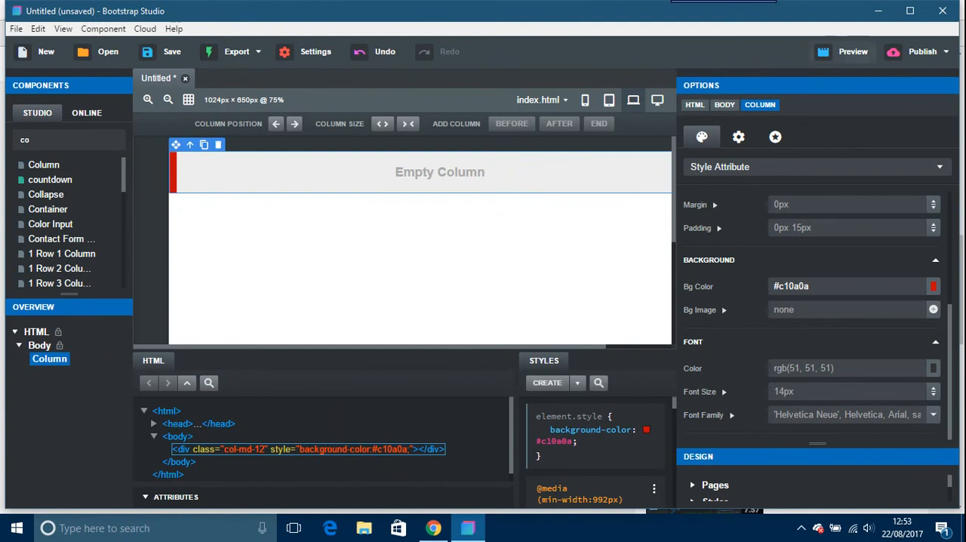
pyautogui.click(853, 51)
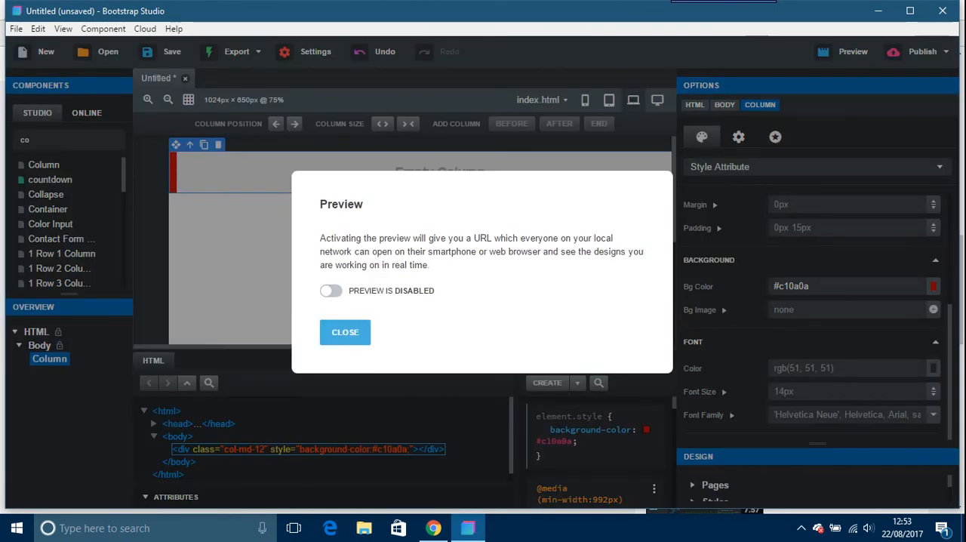
# Enable live preview on local network addresses and dismiss the Preview dialog
pyautogui.click(331, 289)
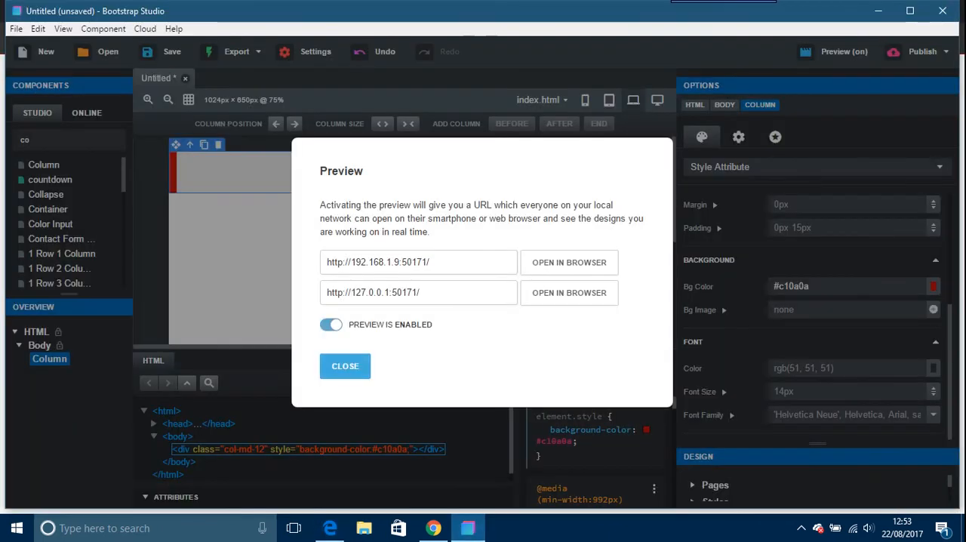
pyautogui.click(344, 366)
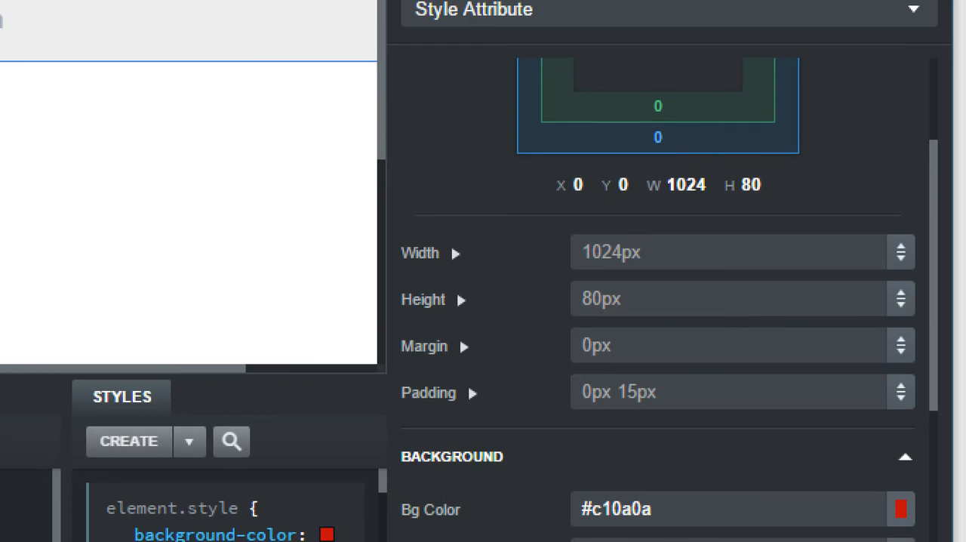
# Apply a 60px minimum height to the red column under the Height options
pyautogui.scroll(-3)
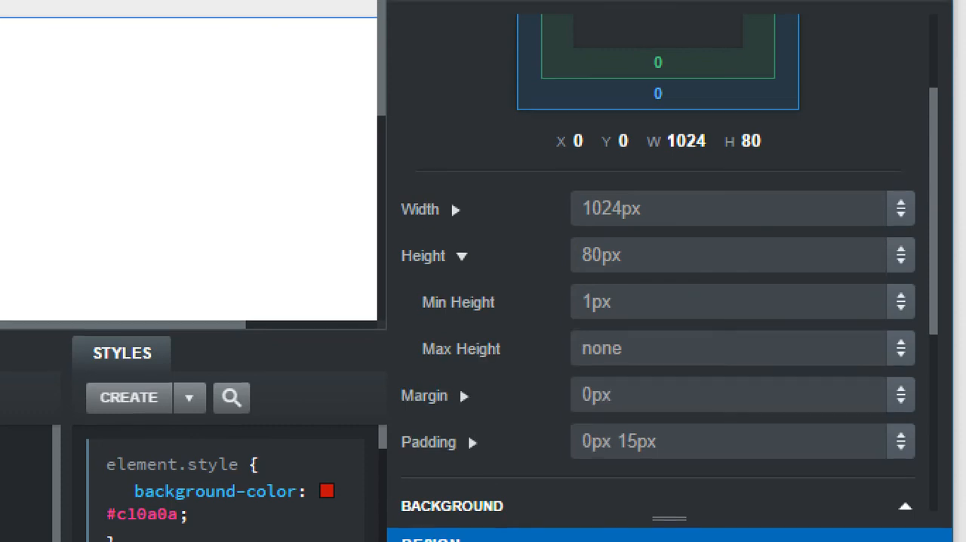
pyautogui.scroll(-3)
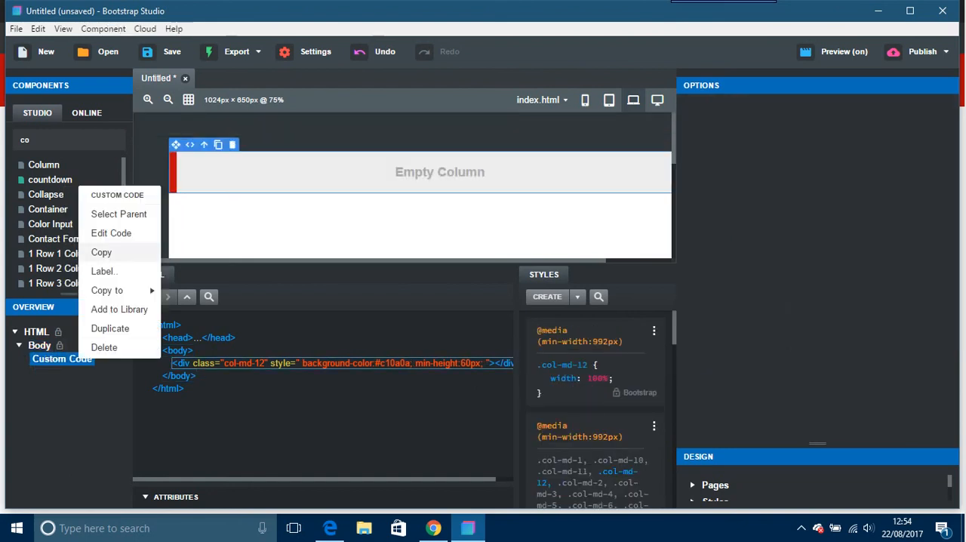
pyautogui.click(112, 233)
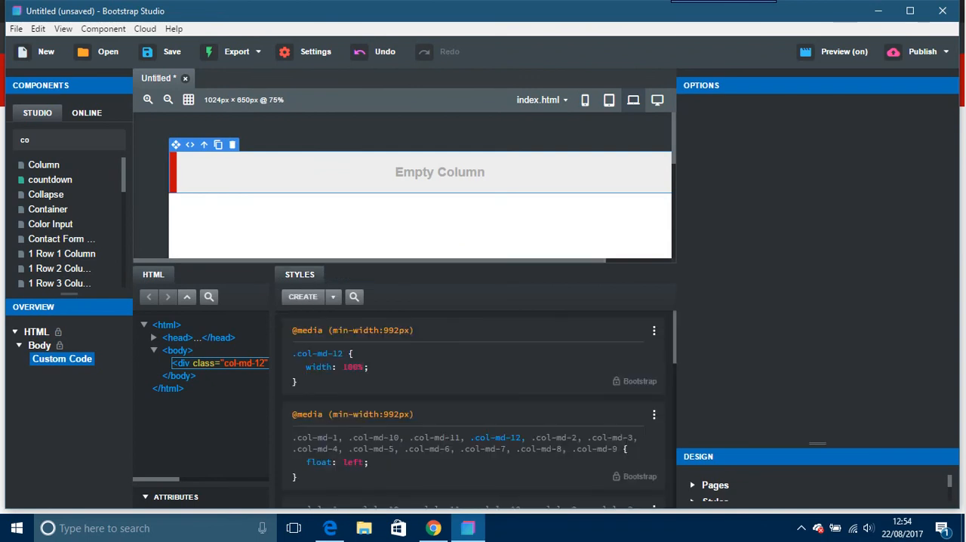
pyautogui.click(420, 226)
pyautogui.write('pa')
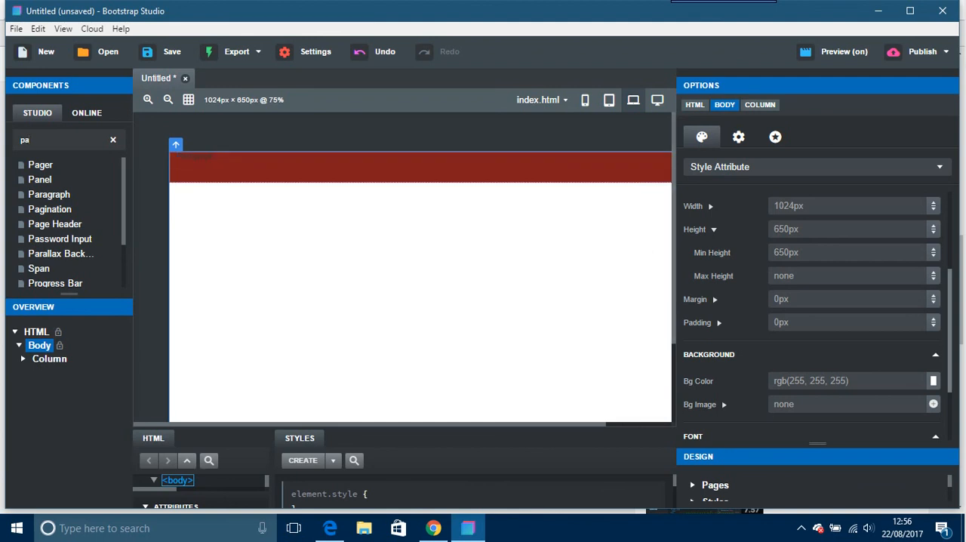
# Place a Paragraph in the red column and set the Body font size to 20px
pyautogui.scroll(-3)
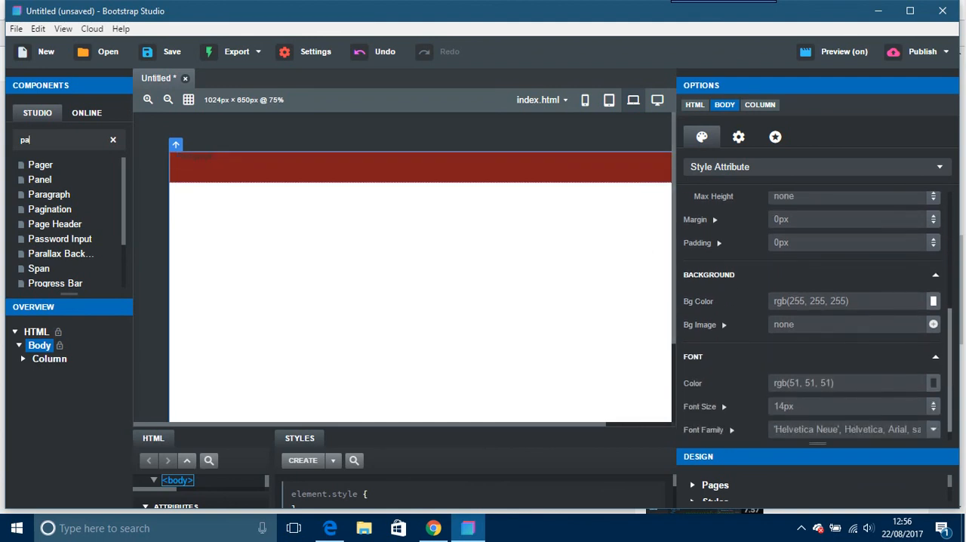
pyautogui.scroll(3)
pyautogui.write('20')
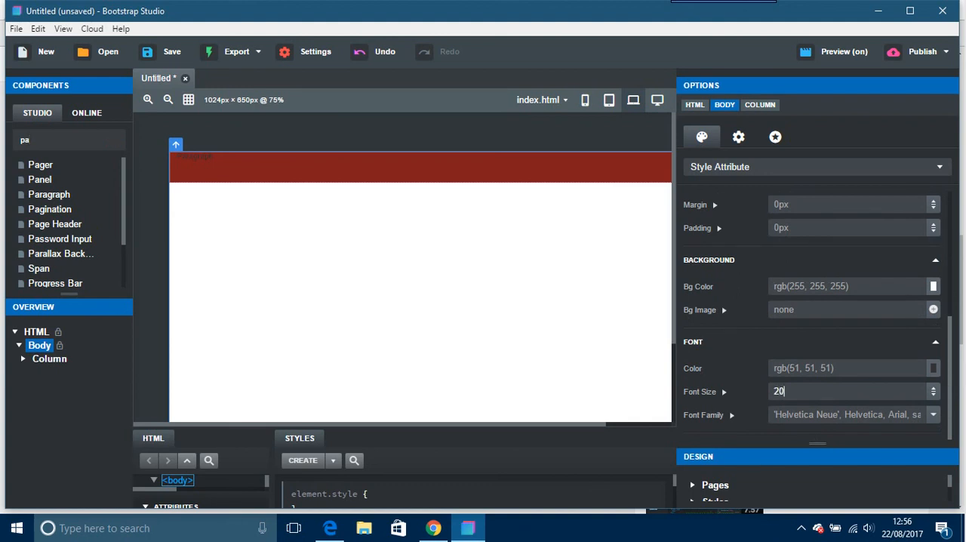
pyautogui.press('Return')
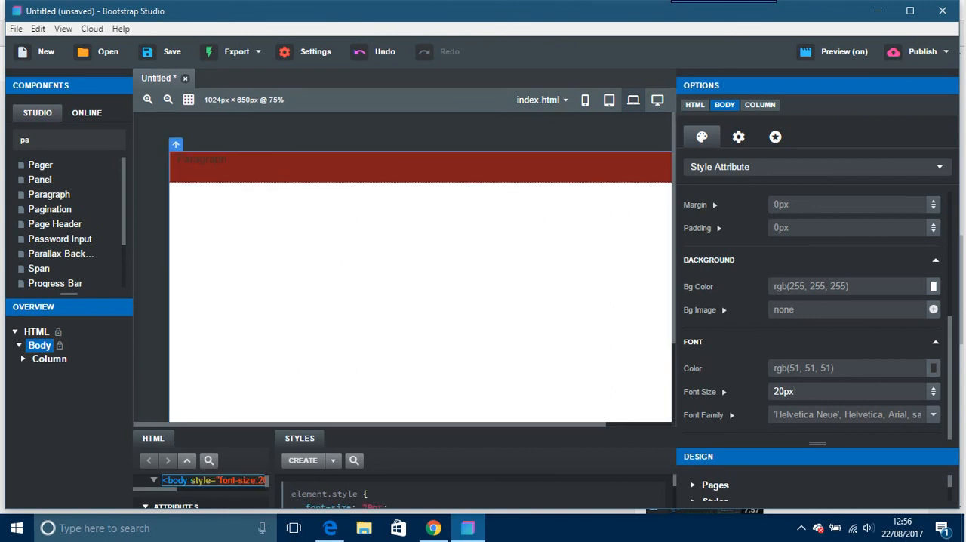
# Set the Body text colour to light pink rgb(218,199,199)
pyautogui.click(932, 368)
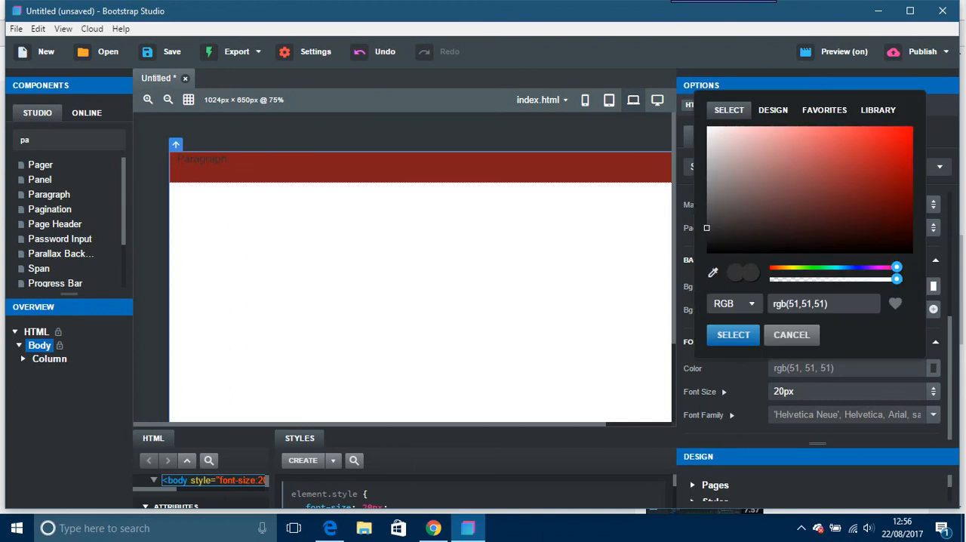
pyautogui.click(724, 143)
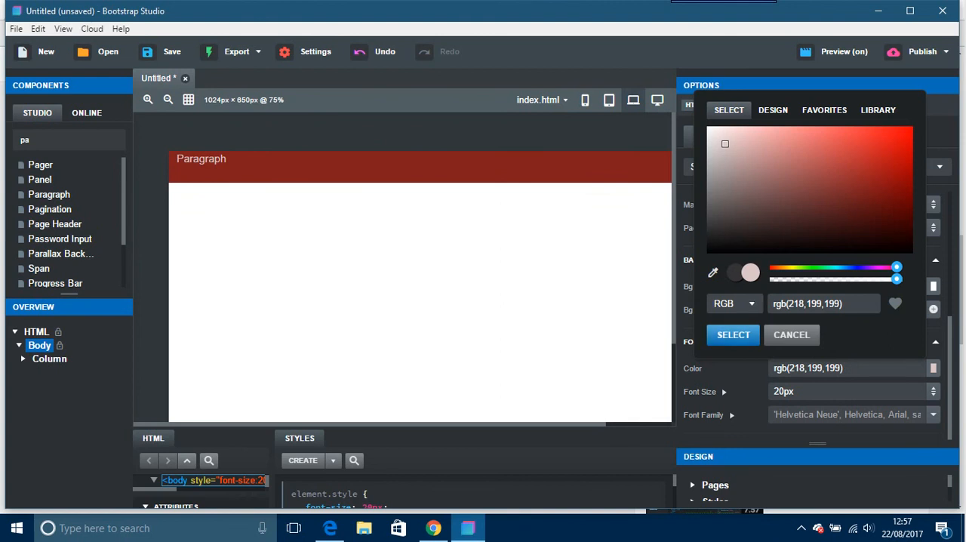
pyautogui.click(791, 335)
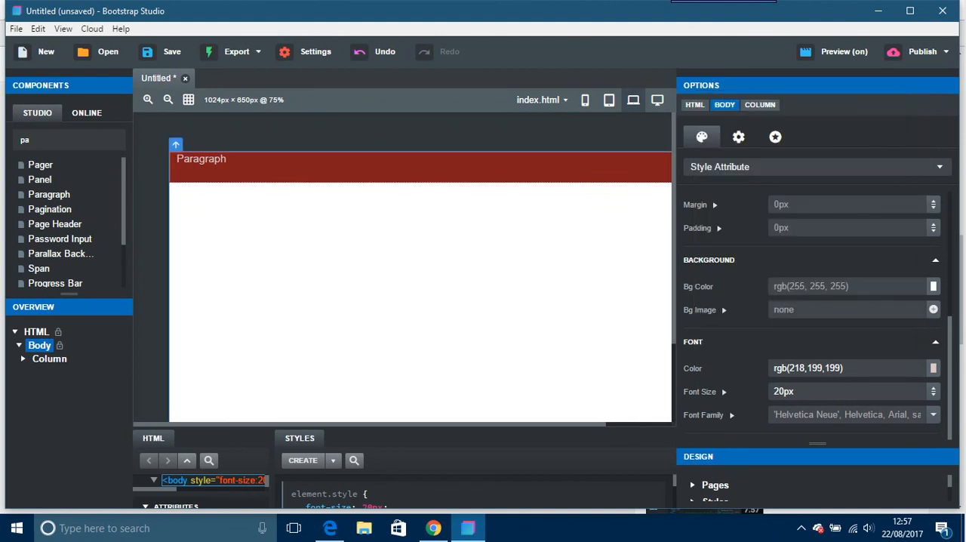